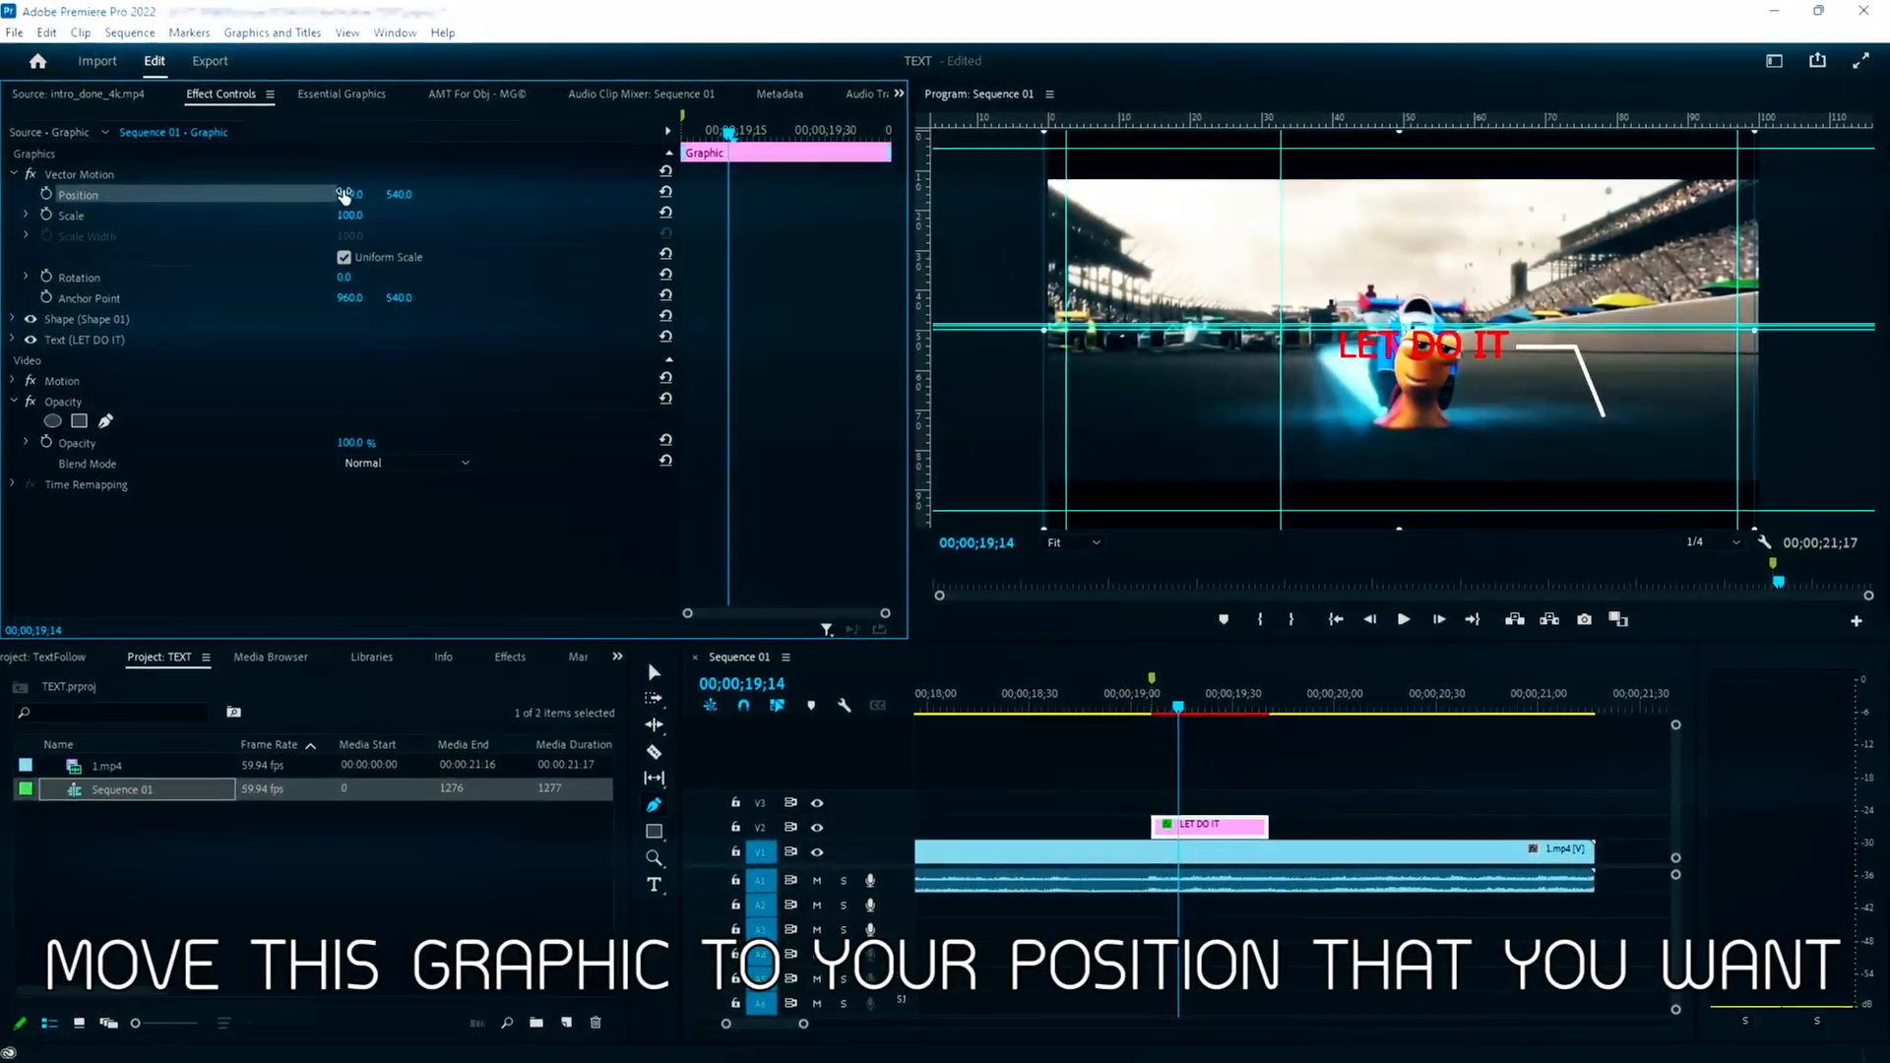
Drag the LET DO IT text left beside the snail and nest the graphic
{"action": "left_click_drag", "start_coordinate": [1422, 345], "coordinate": [1250, 346]}
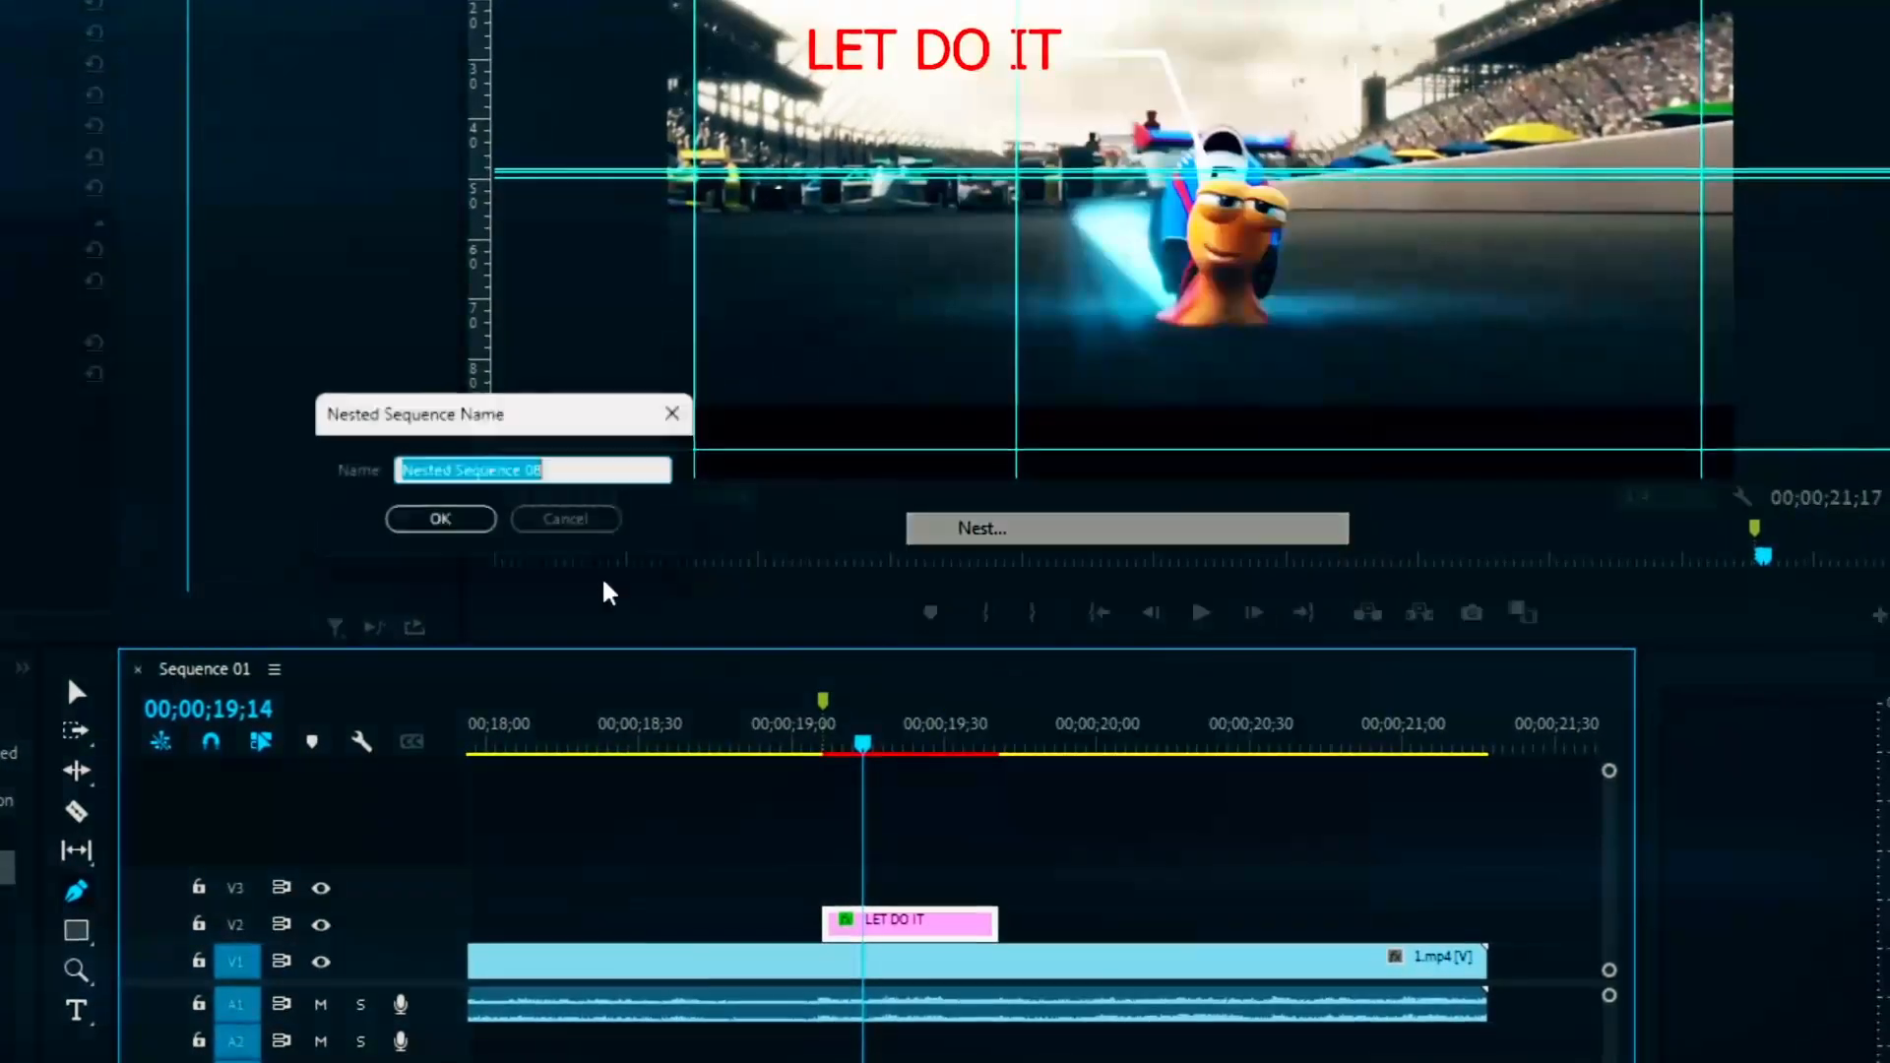
{"action": "left_click", "coordinate": [440, 519]}
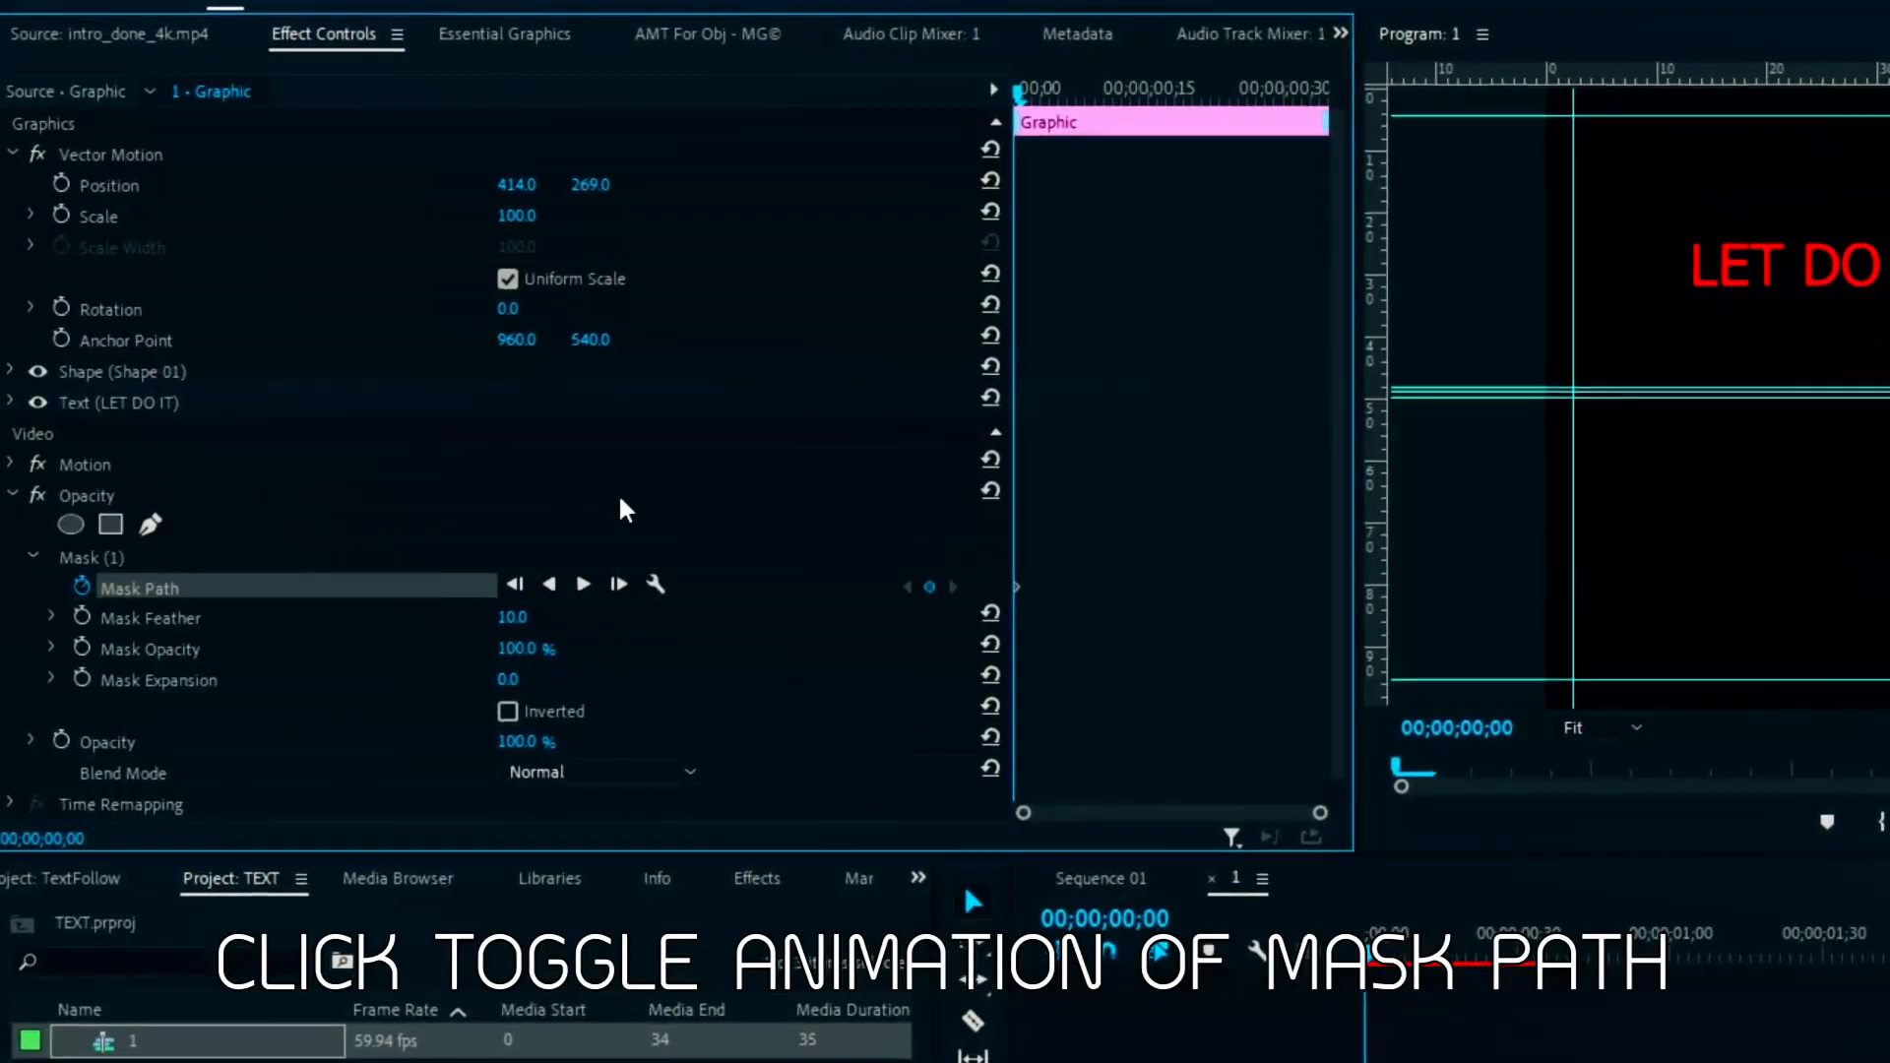
Set the first Mask Path keyframe on the graphic's opacity mask
{"action": "left_click", "coordinate": [79, 586]}
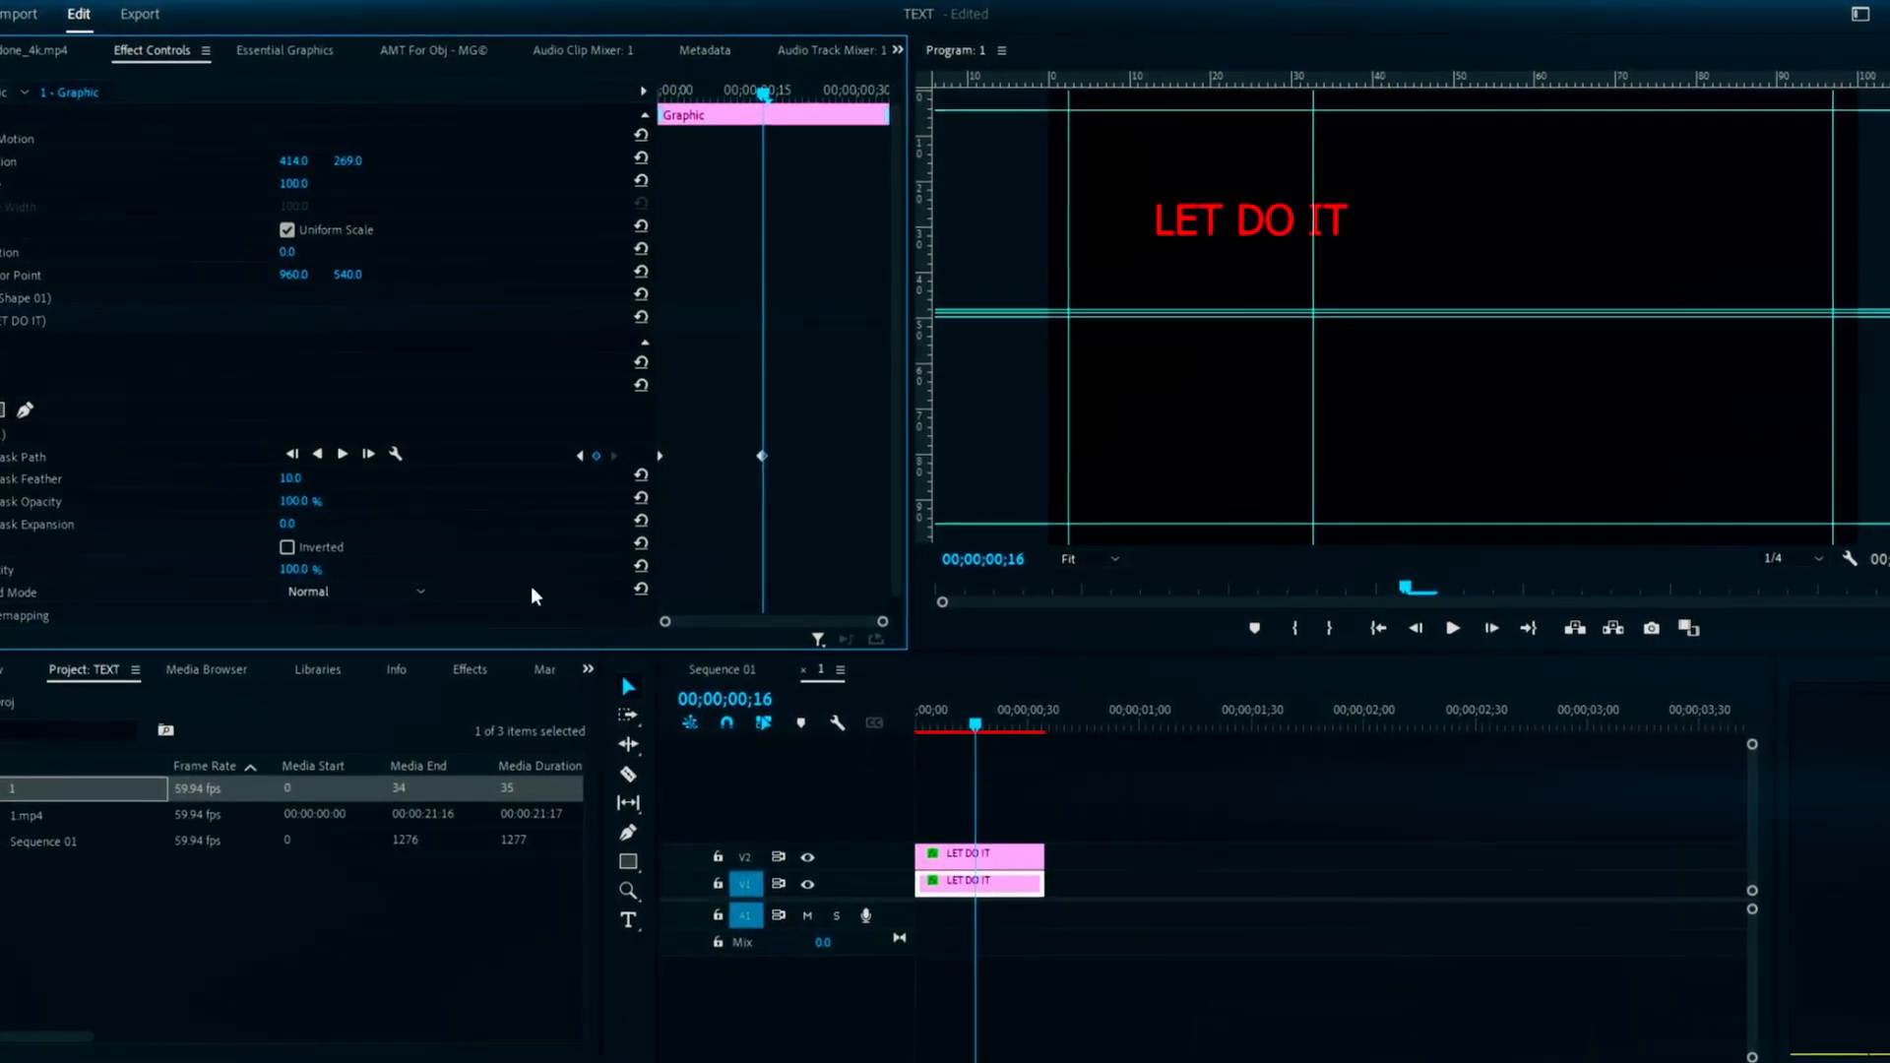
About 16 frames later, enlarge the mask to uncover the whole LET DO IT text
{"action": "left_click_drag", "start_coordinate": [1284, 210], "coordinate": [1500, 326]}
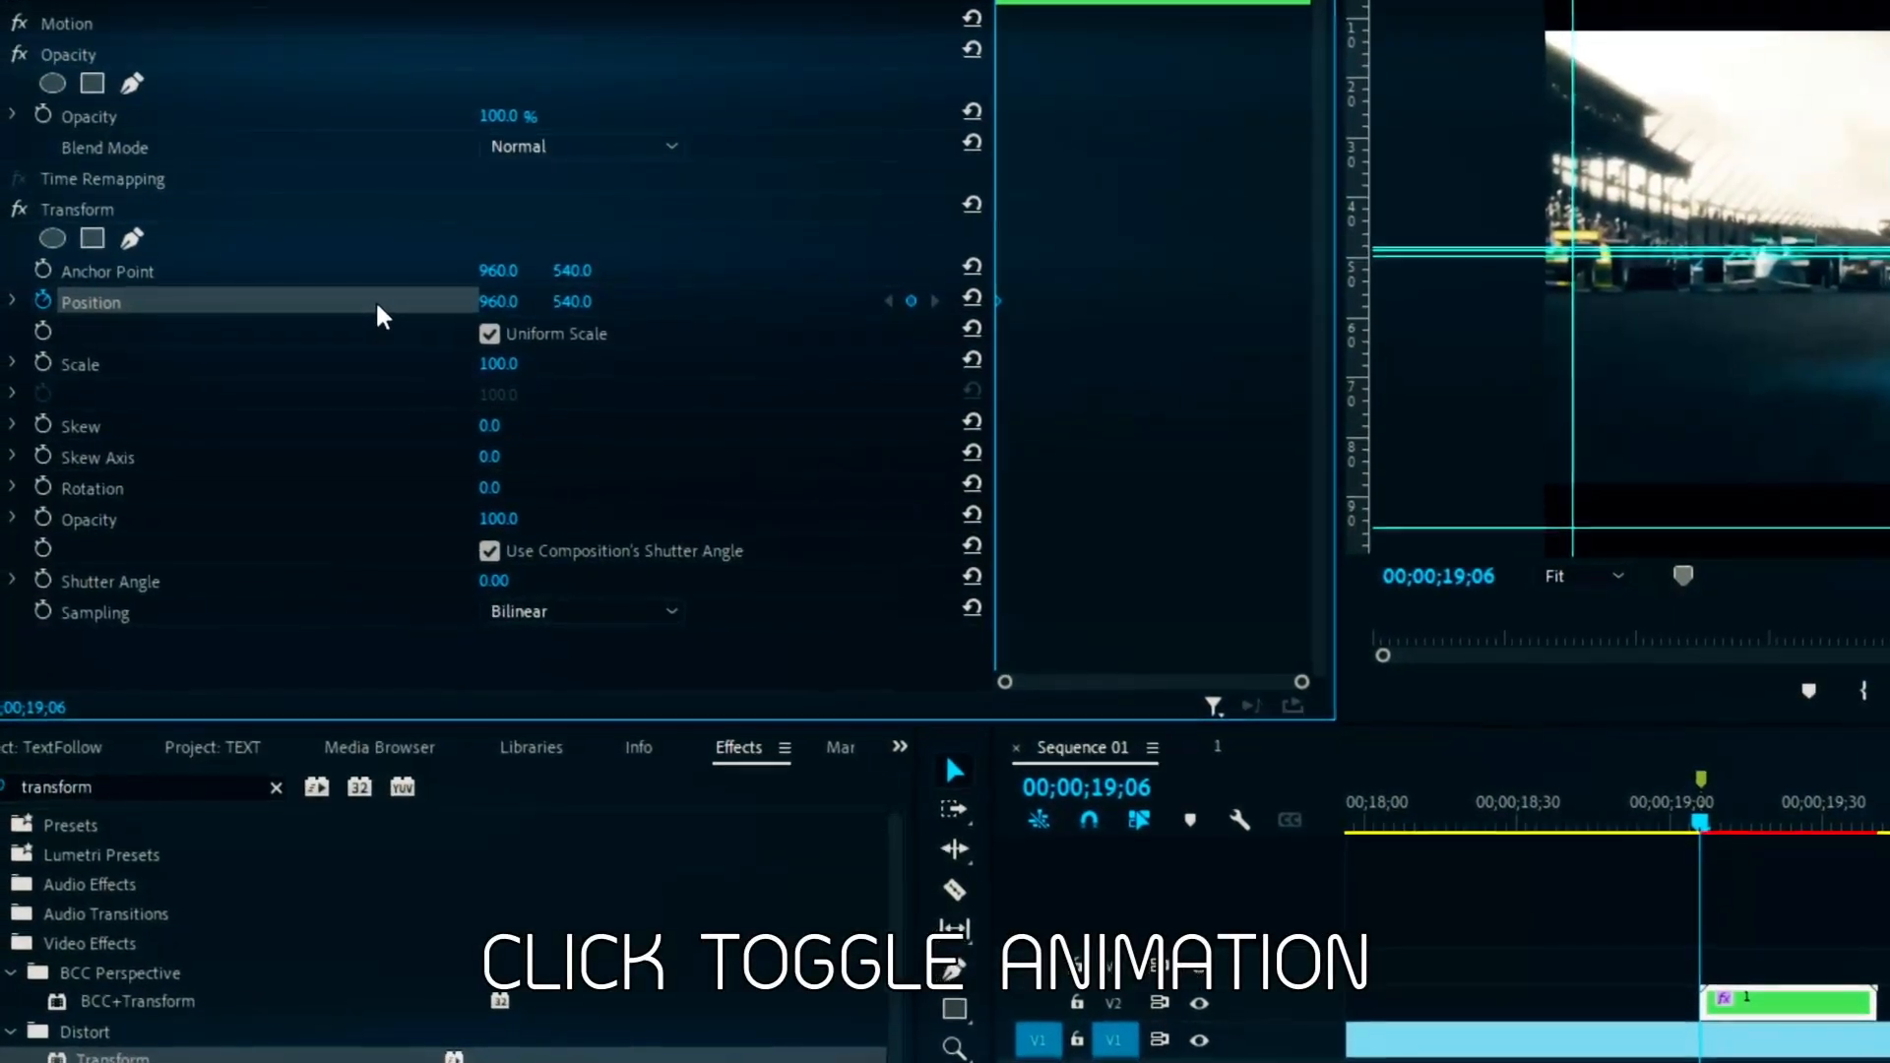
Start the Transform effect's Position stopwatch on the nested text clip
{"action": "left_click", "coordinate": [41, 302]}
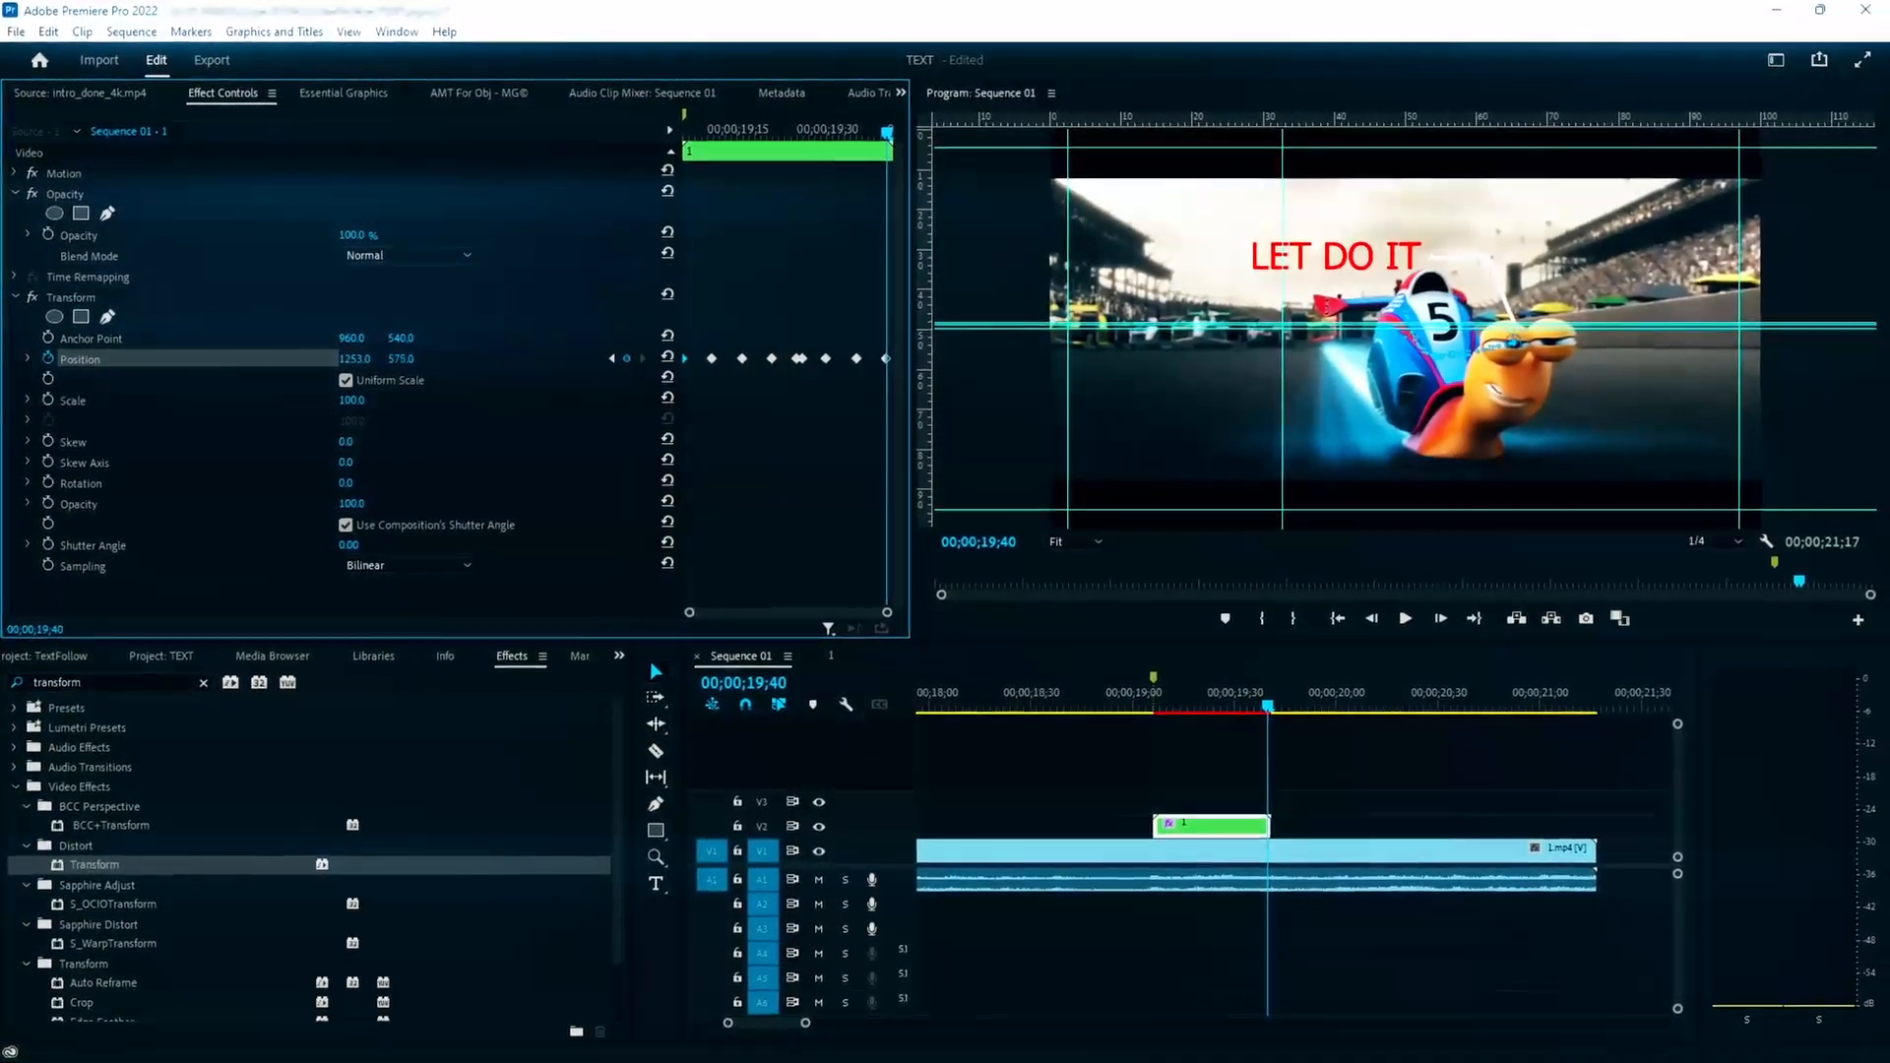
Move the playhead just past the text clip's end to check the tracking
{"action": "left_click", "coordinate": [1270, 706]}
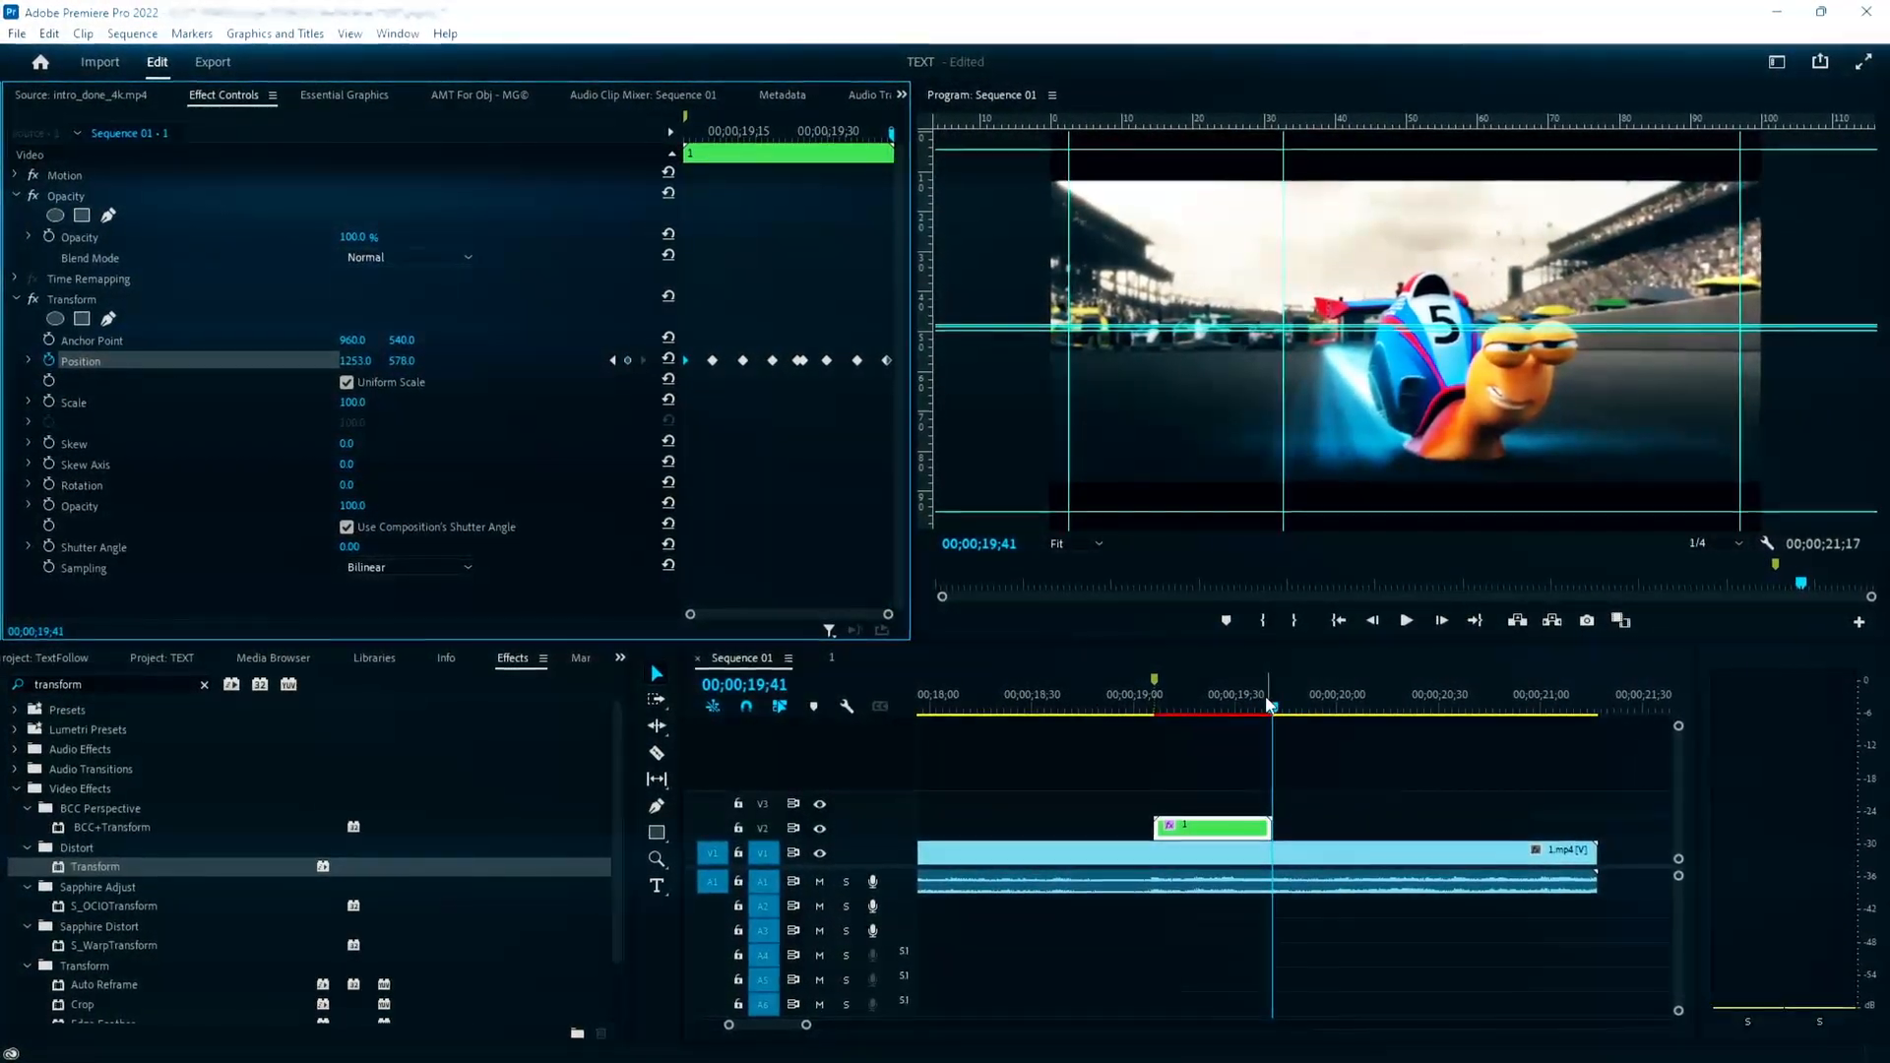